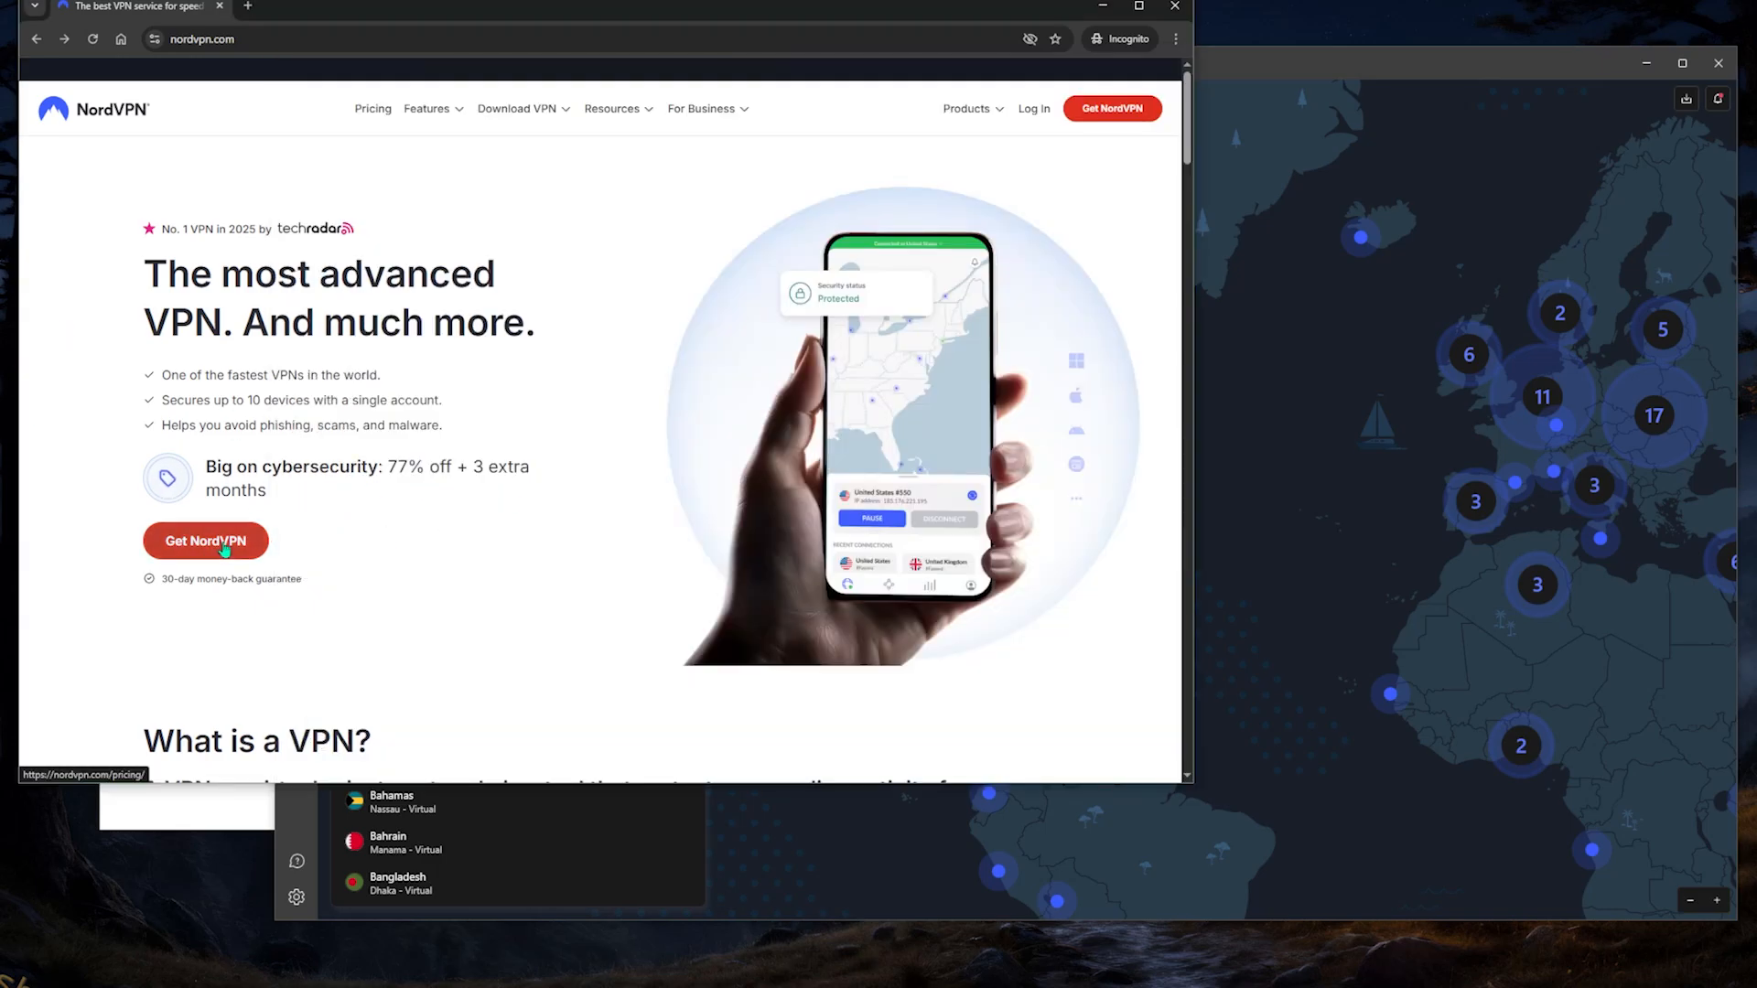
# Go to the NordVPN pricing plans page via Get NordVPN on the homepage.
pyautogui.click(205, 539)
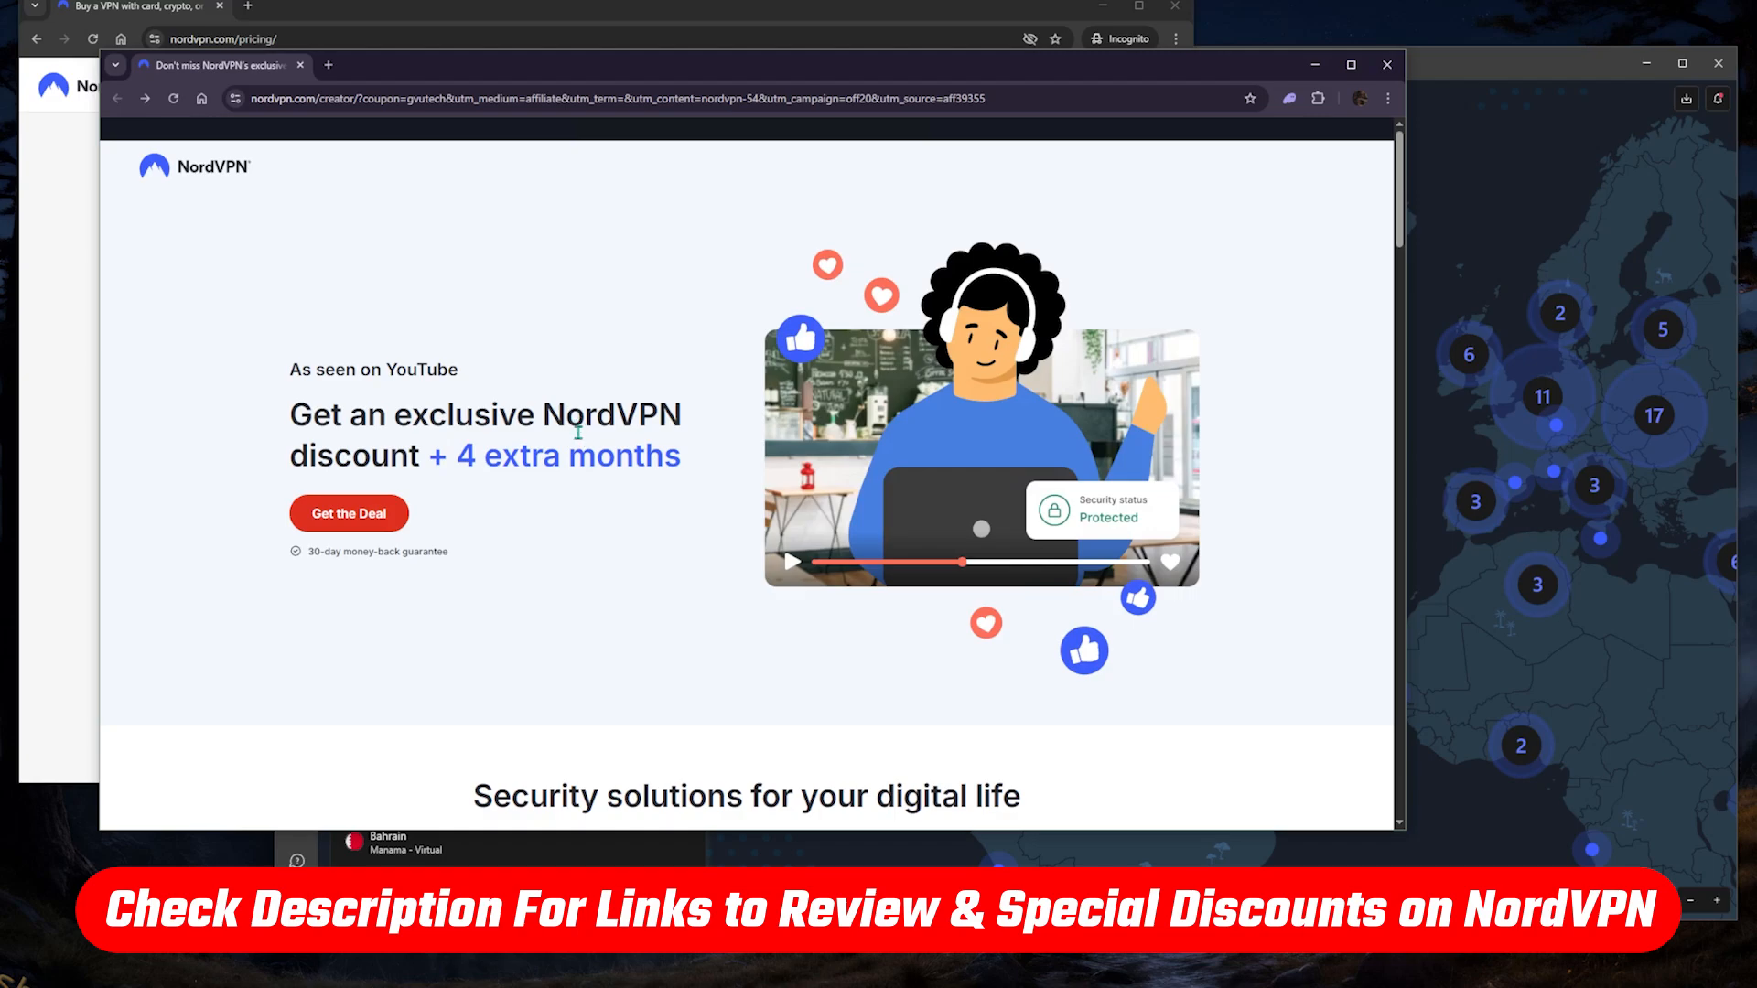
# Claim the creator deal to show discounted 2-year plans: Basic $2.98, Plus $3.85, Complete $4.81, Prime $6.74.
pyautogui.click(347, 513)
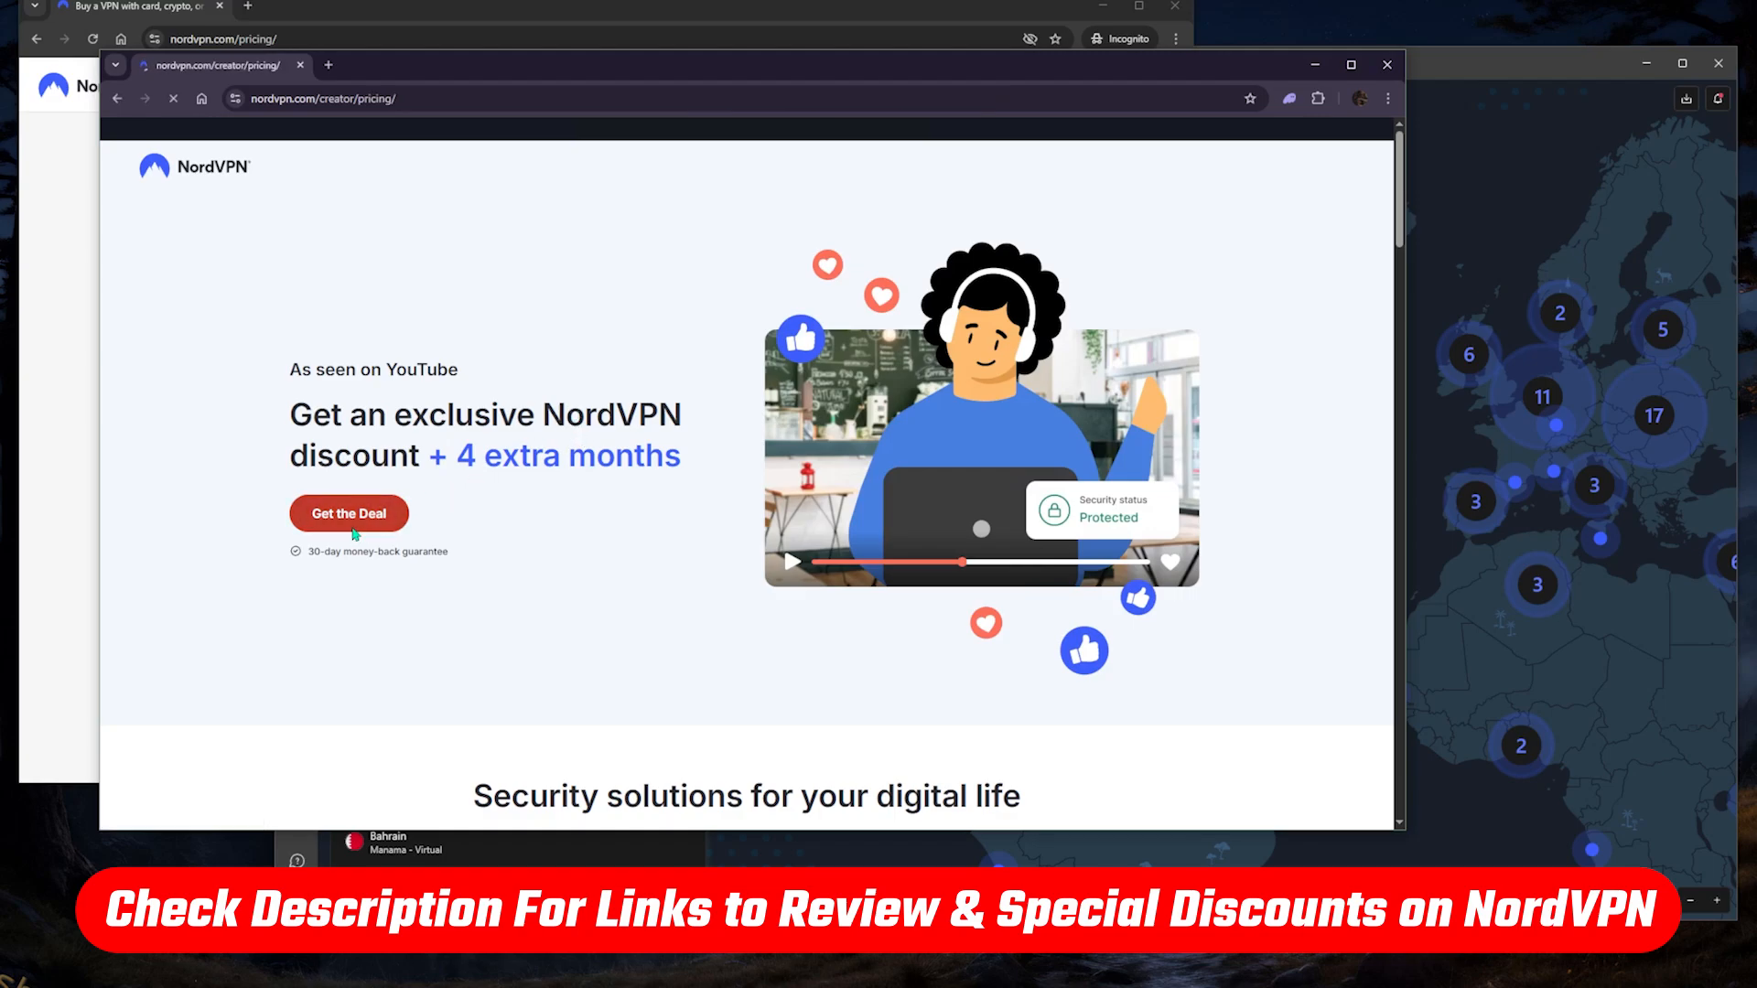
pyautogui.click(348, 513)
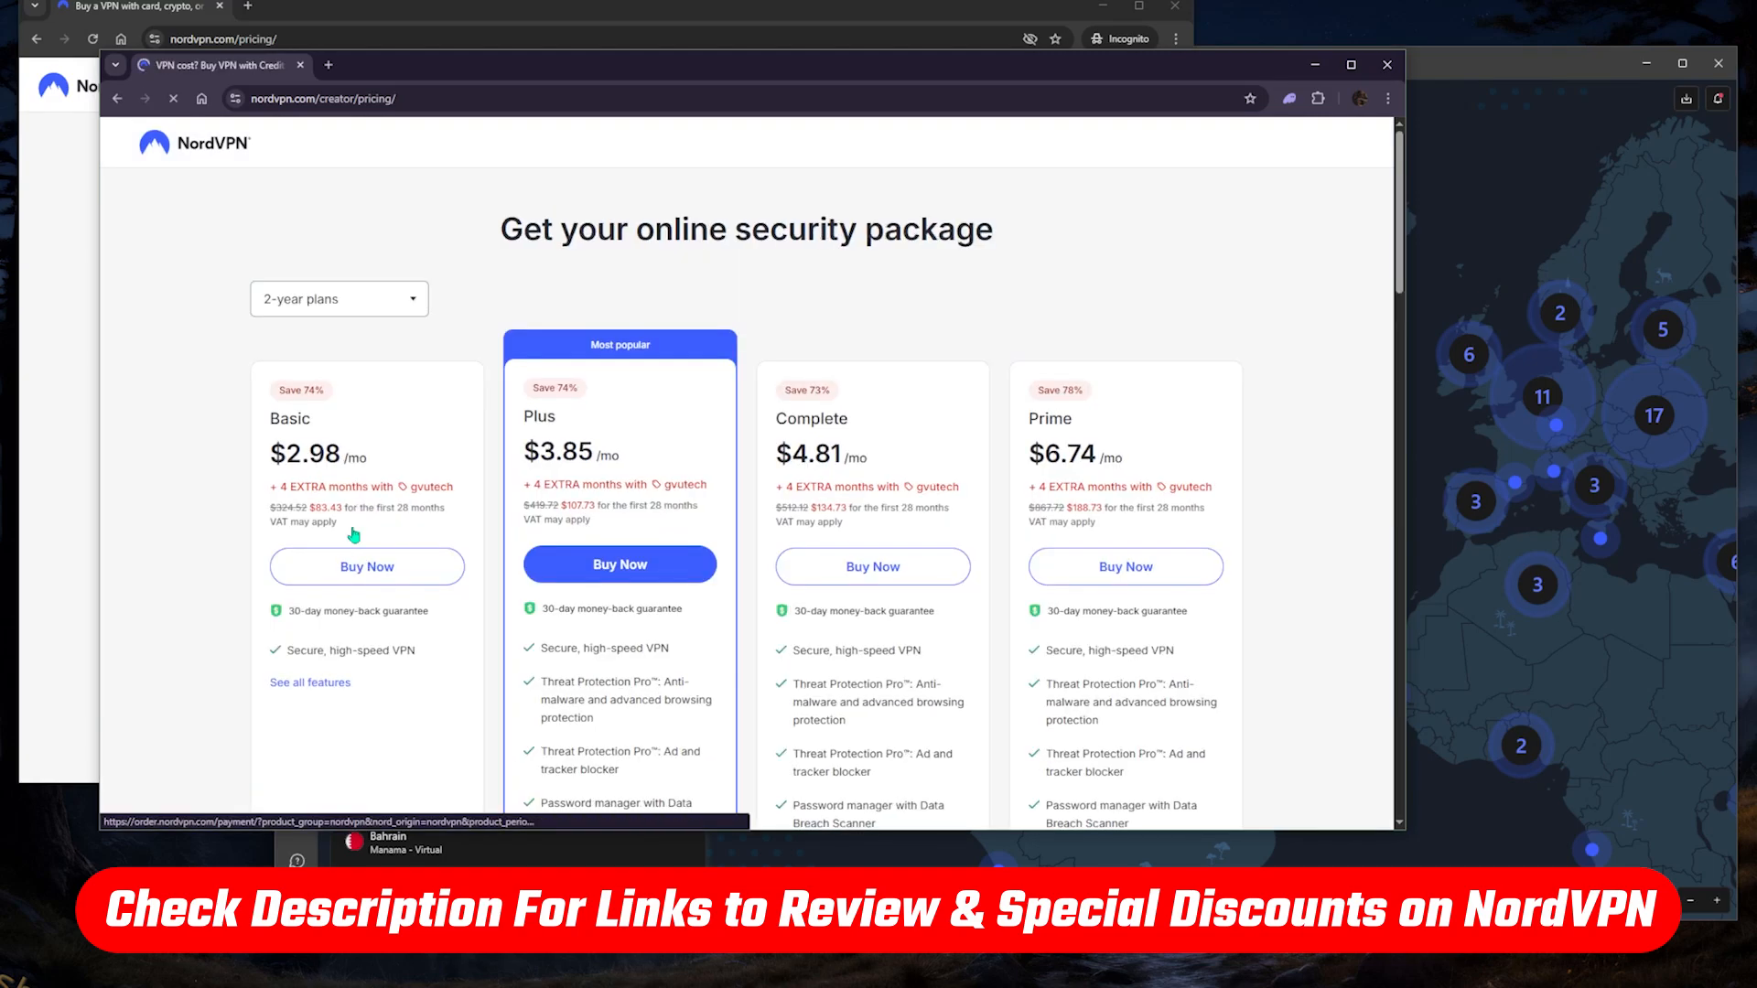
pyautogui.scroll(-3)
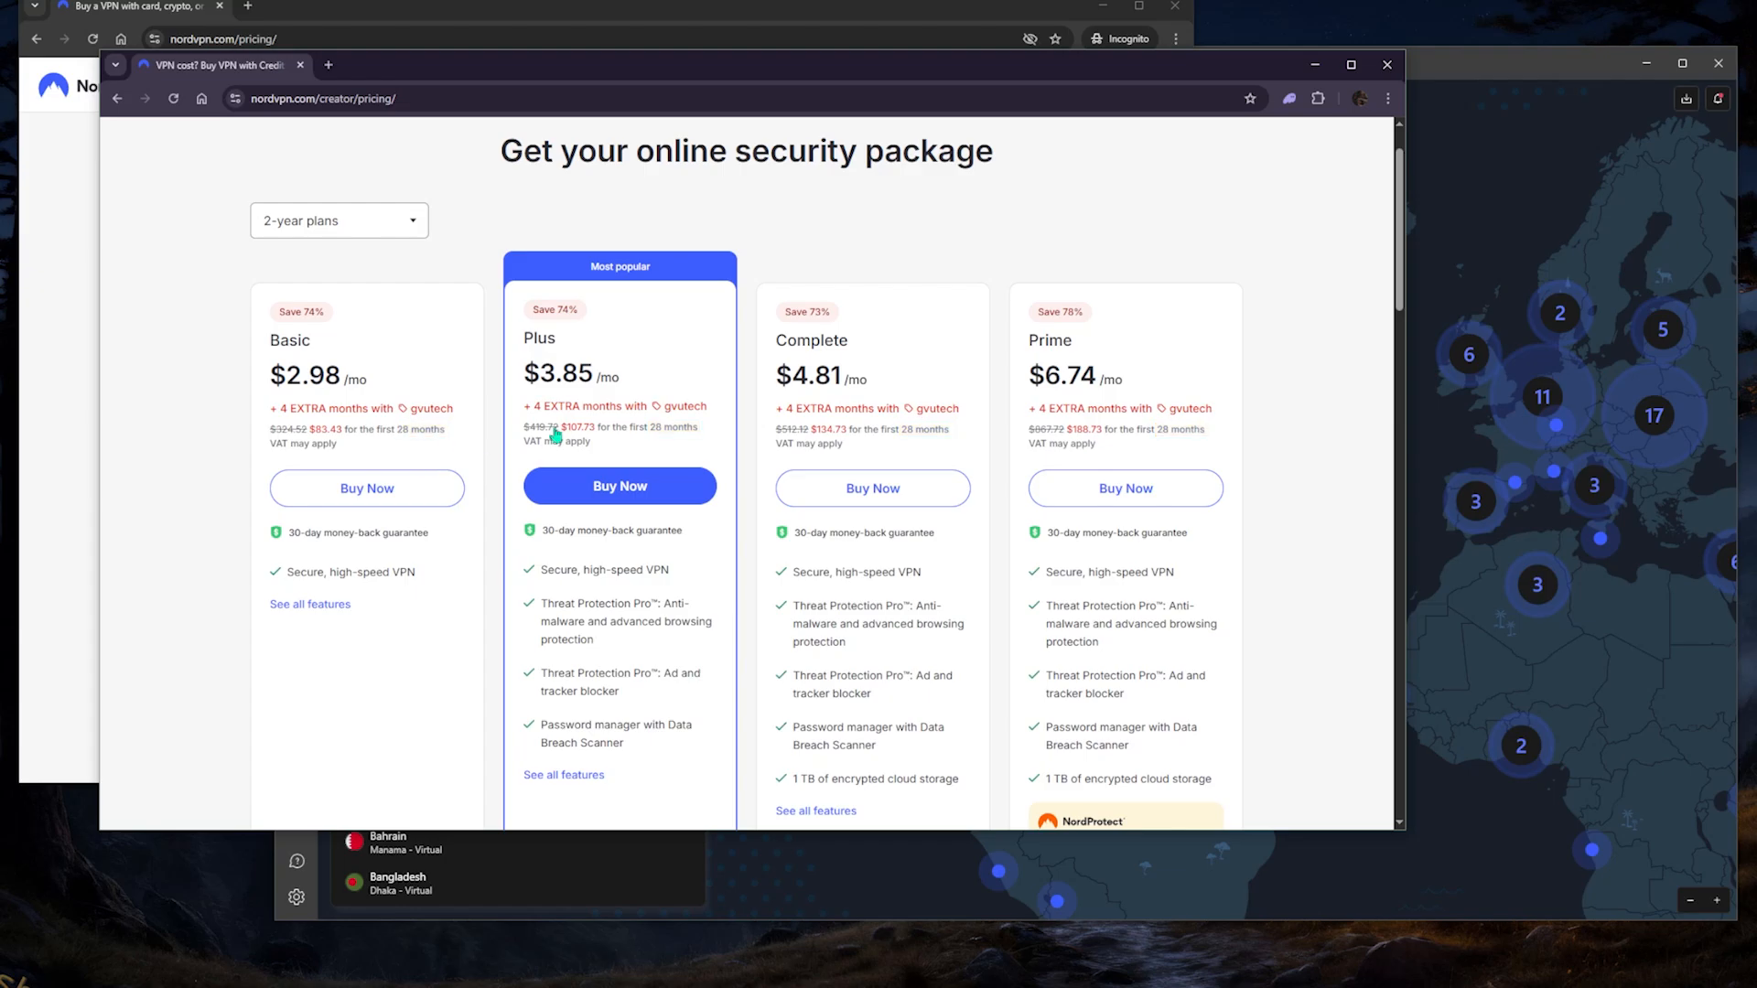
pyautogui.moveTo(809, 324)
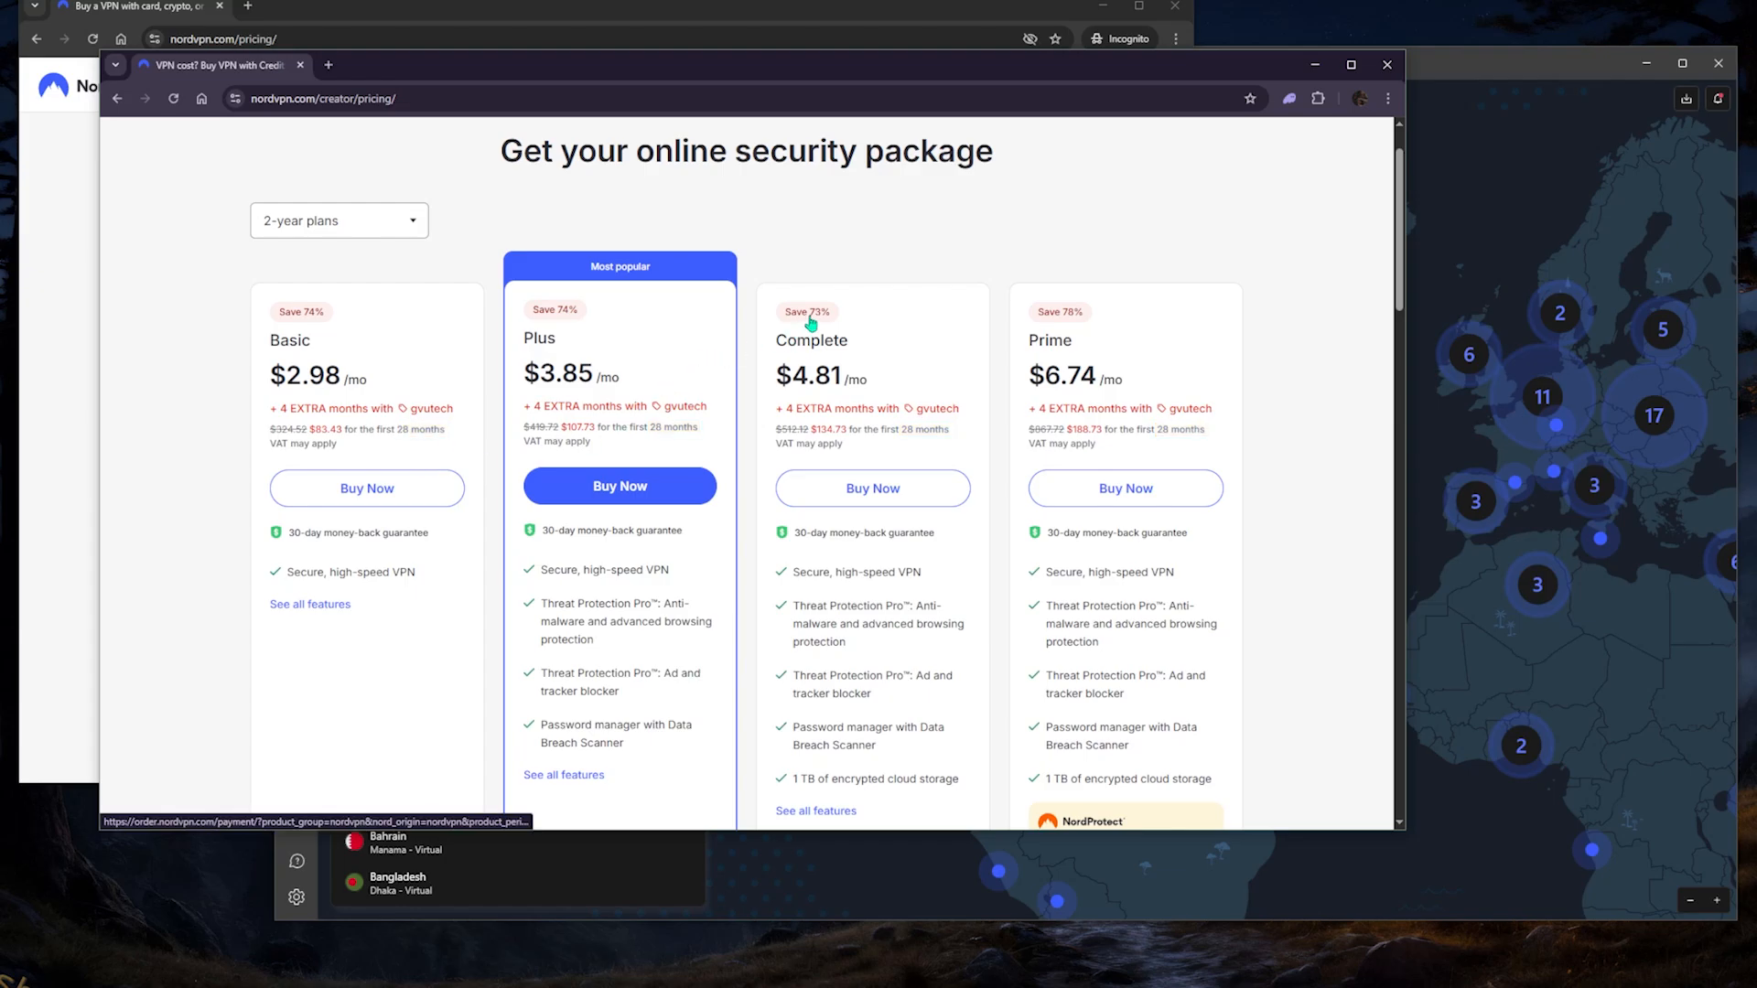
pyautogui.moveTo(53, 332)
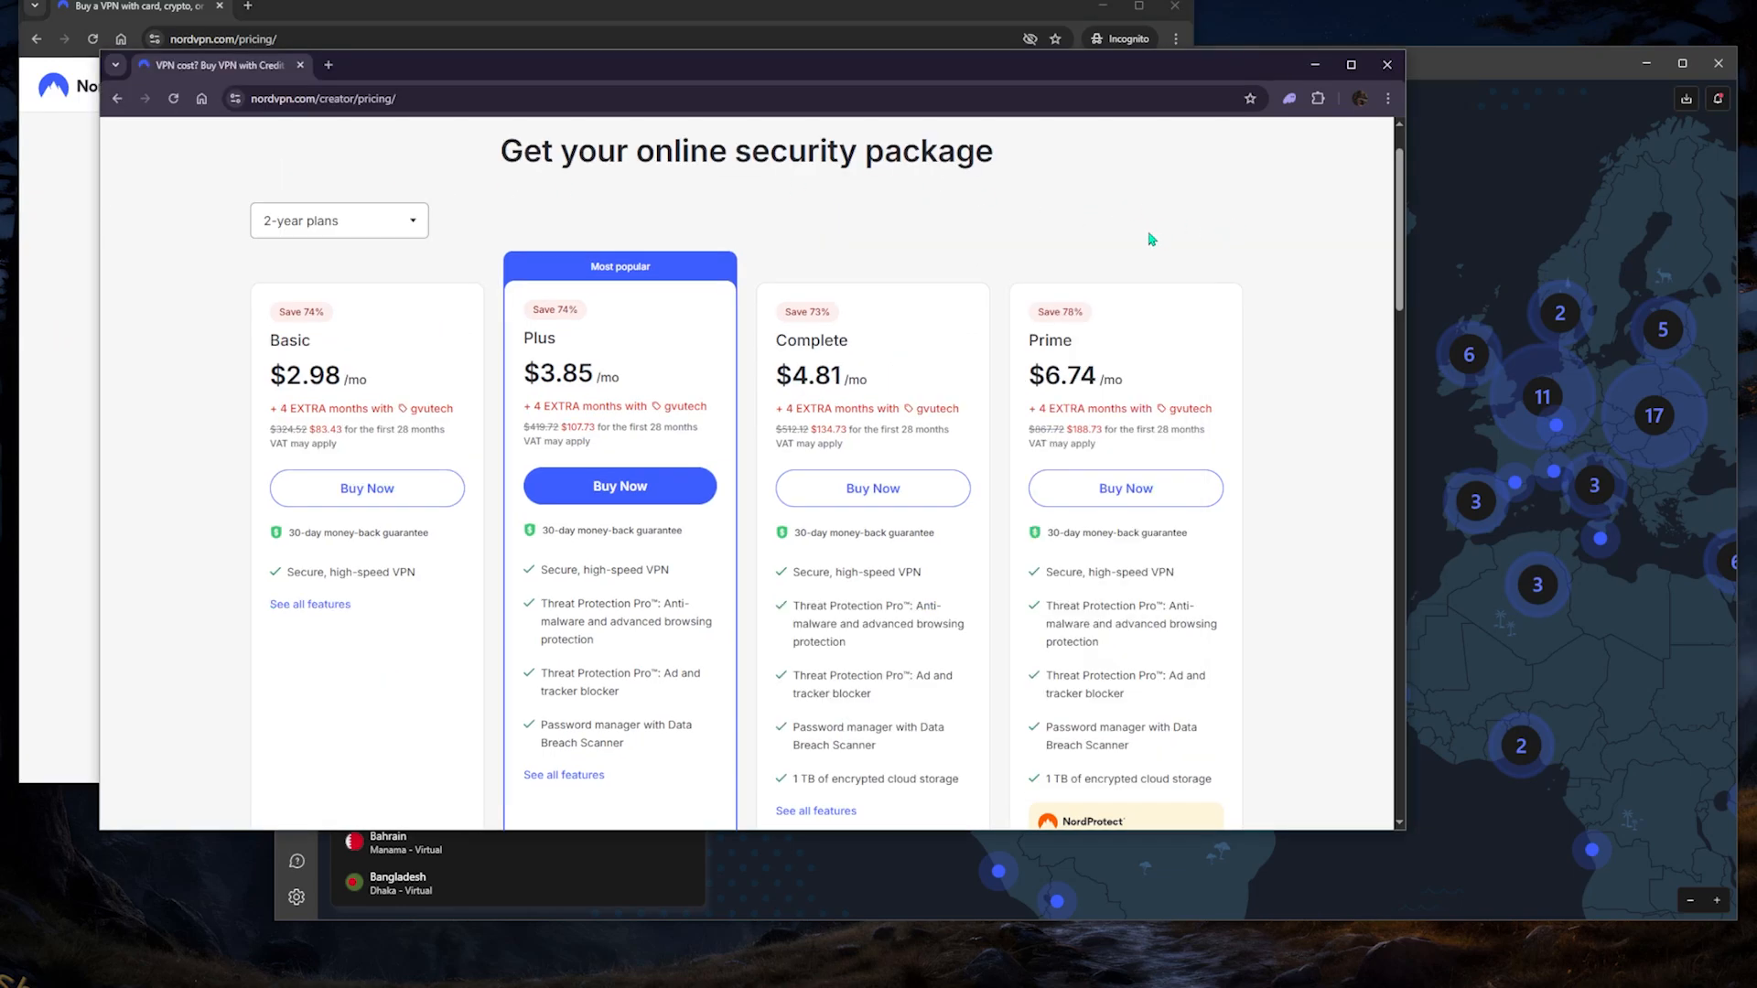
# Switch the plan length to 1-month billing: Basic $12.99, Plus $13.99, Complete $14.99, Prime $17.99.
pyautogui.click(339, 219)
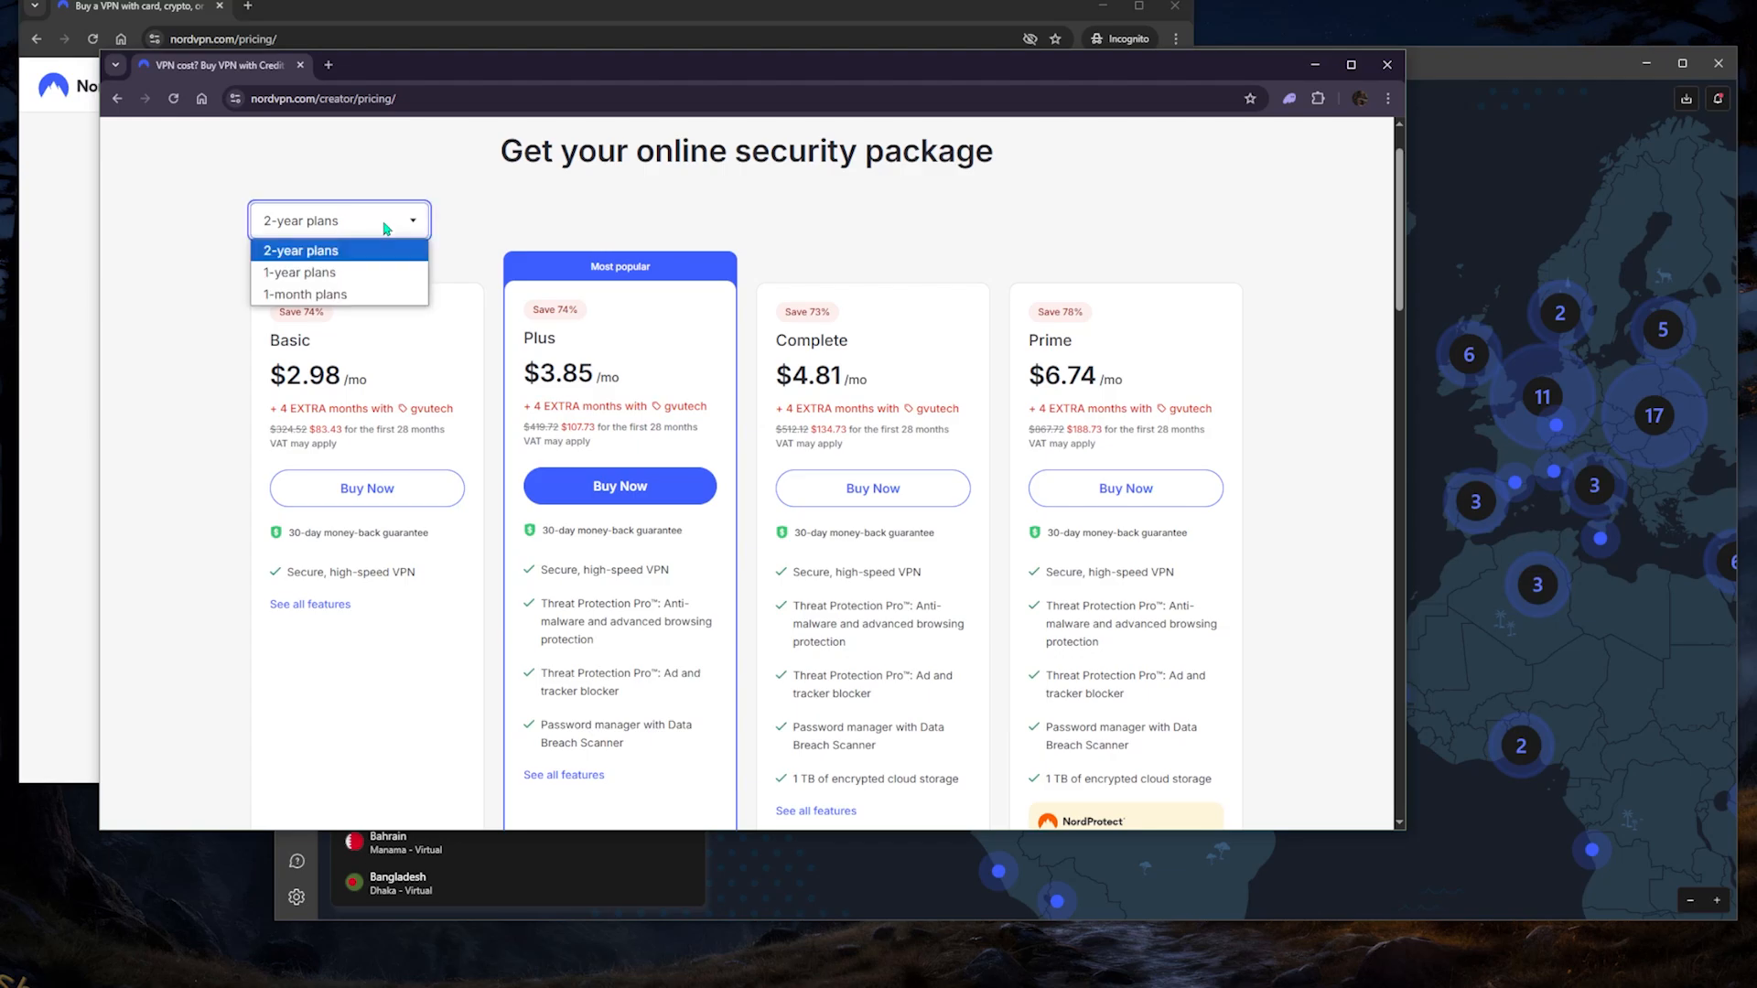
pyautogui.moveTo(297, 275)
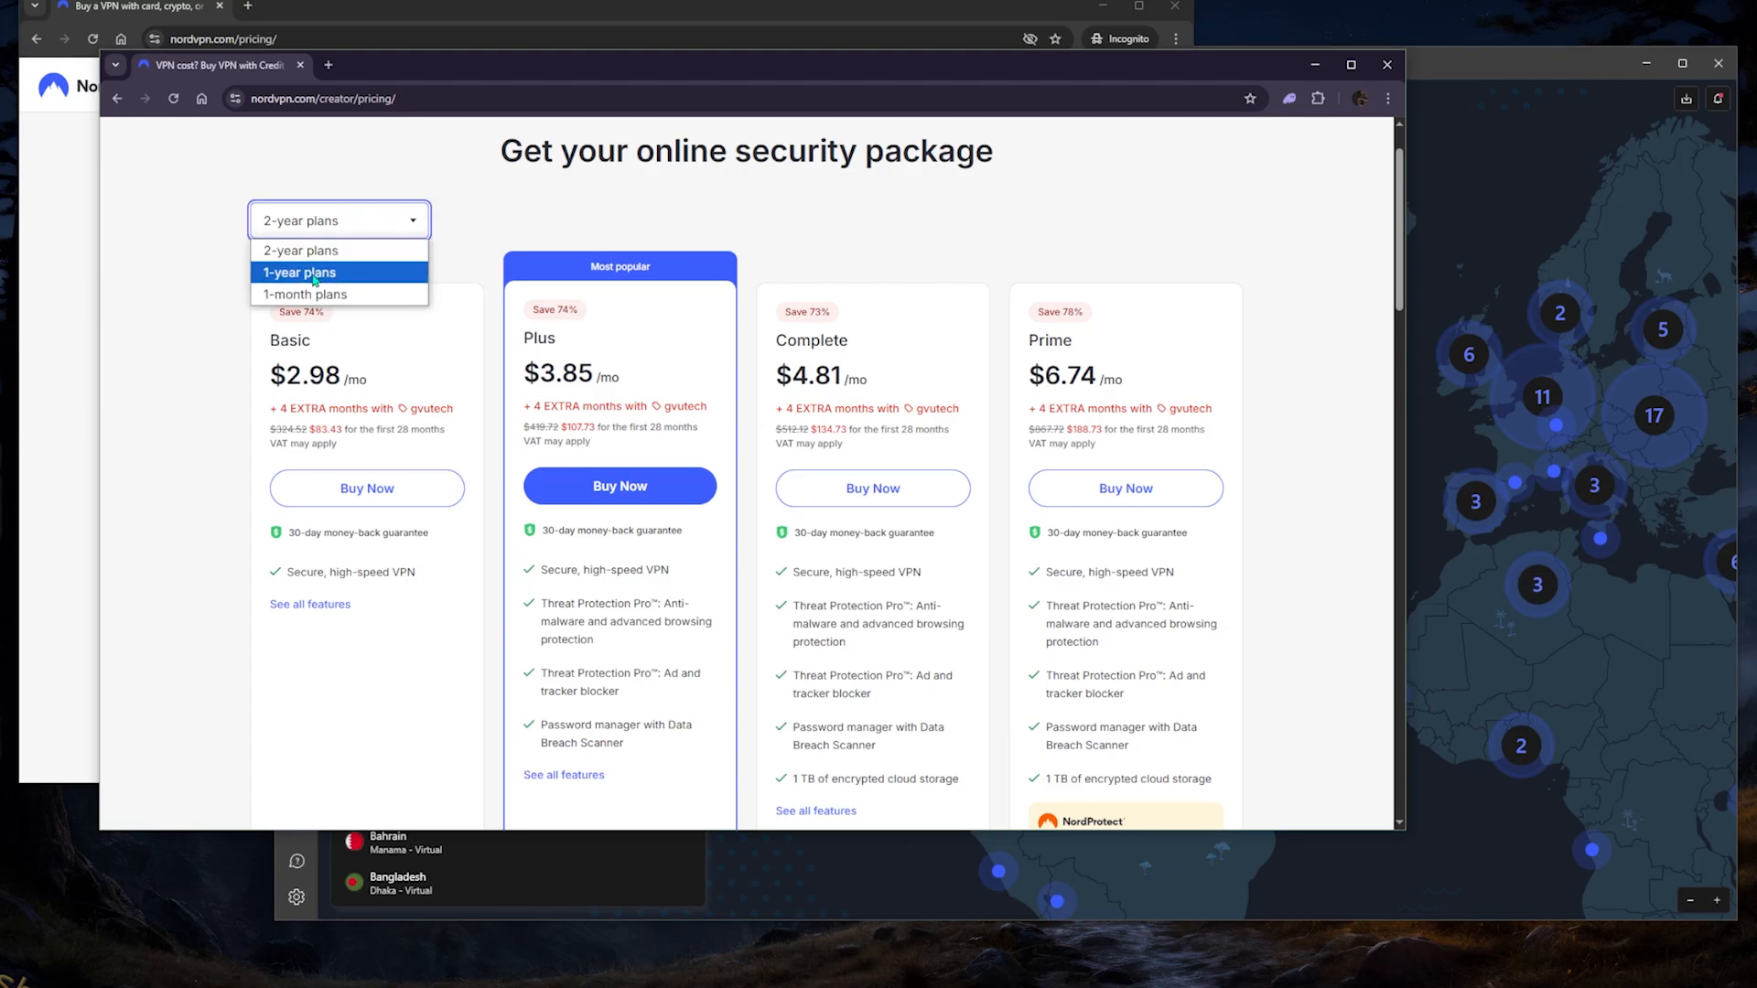
pyautogui.click(303, 293)
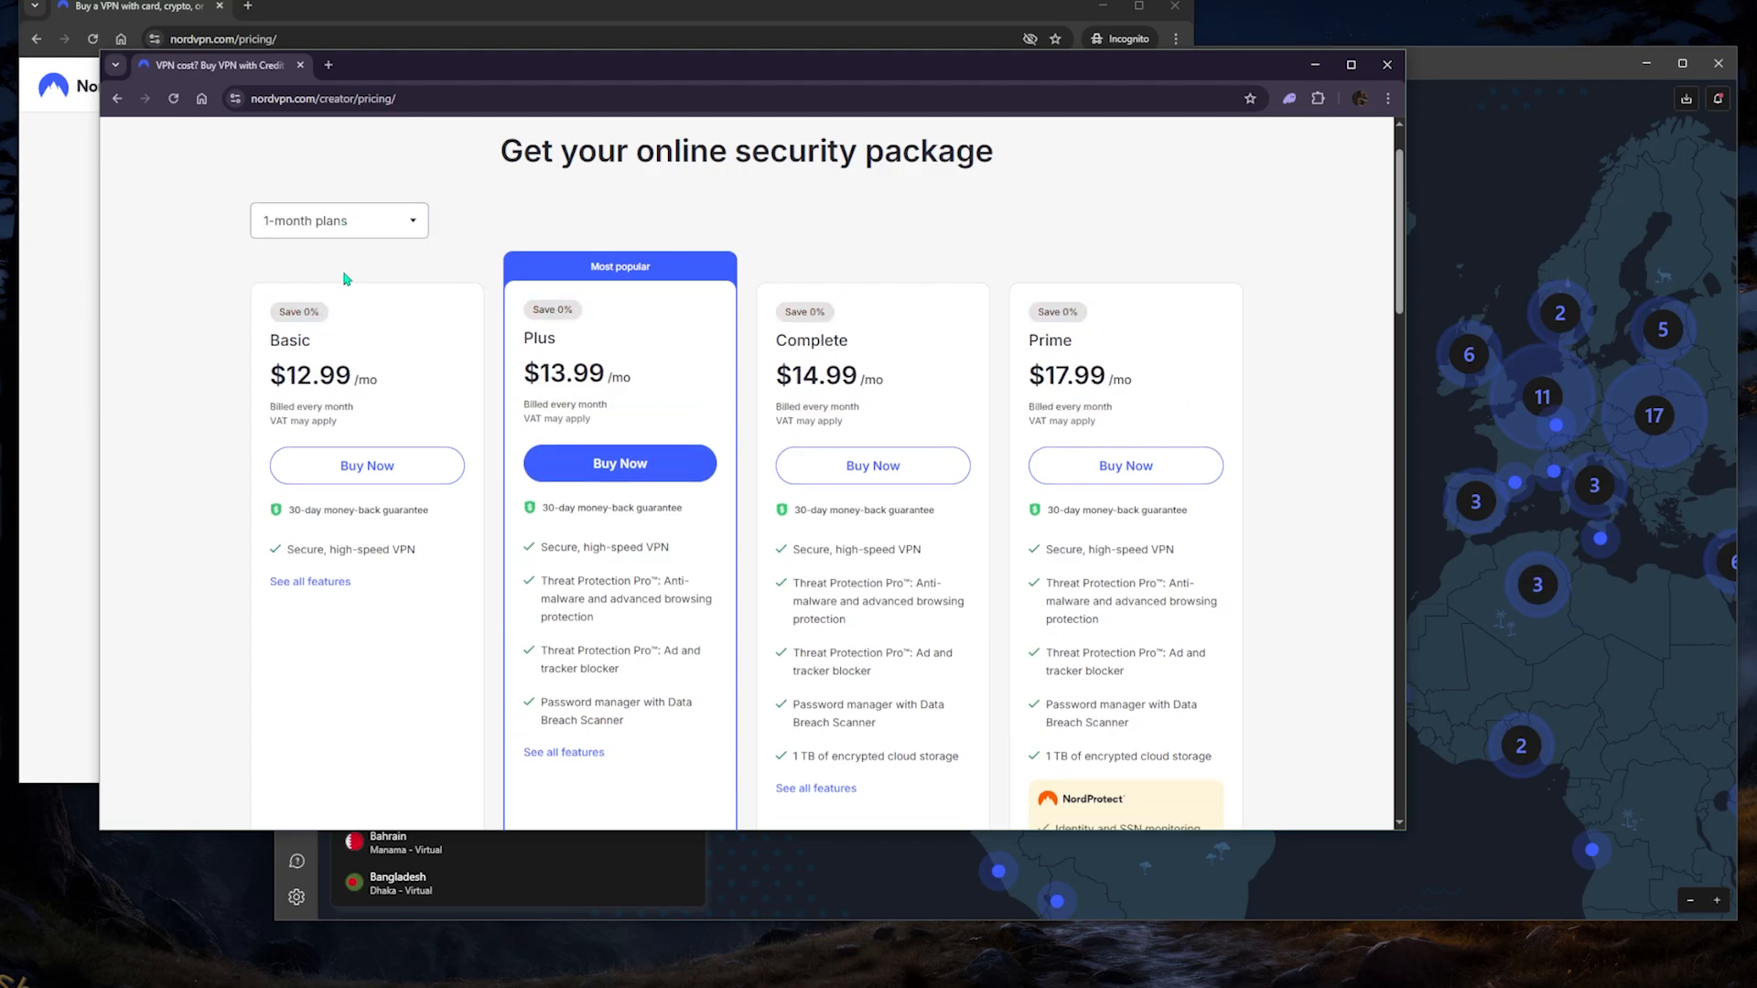
pyautogui.click(339, 220)
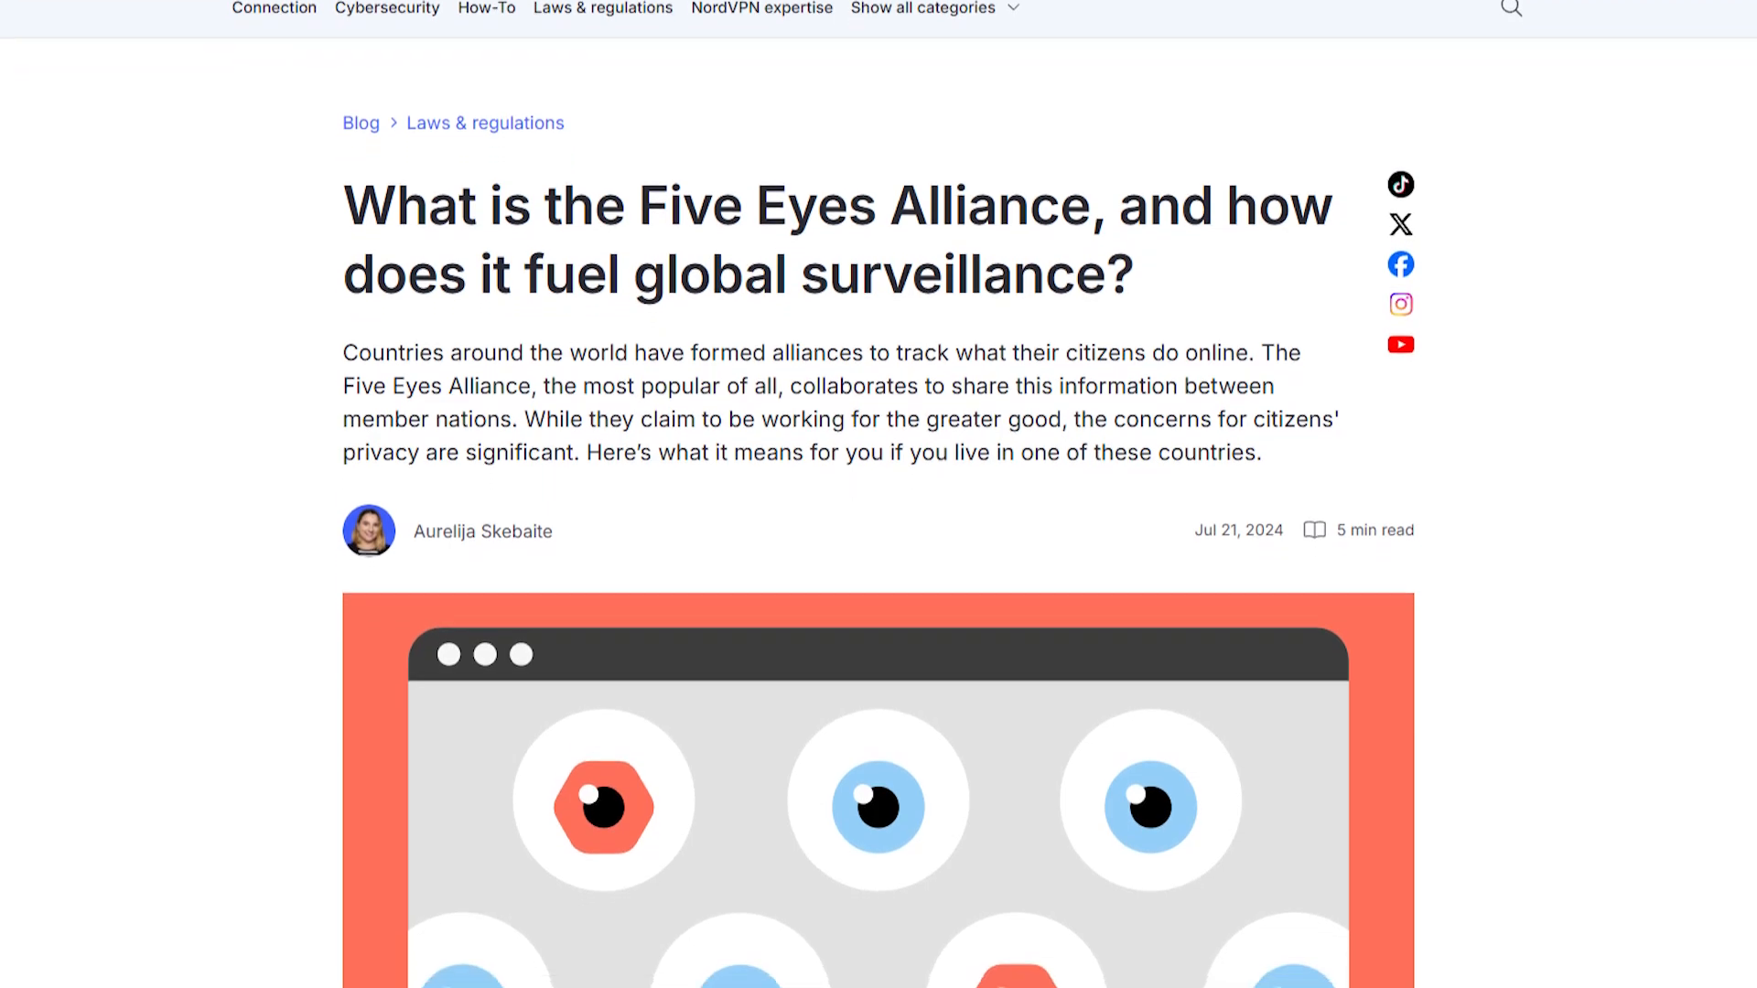
# Scroll the Five Eyes Alliance article down to its section on the alliance's dangers and Snowden revelations.
pyautogui.scroll(-3)
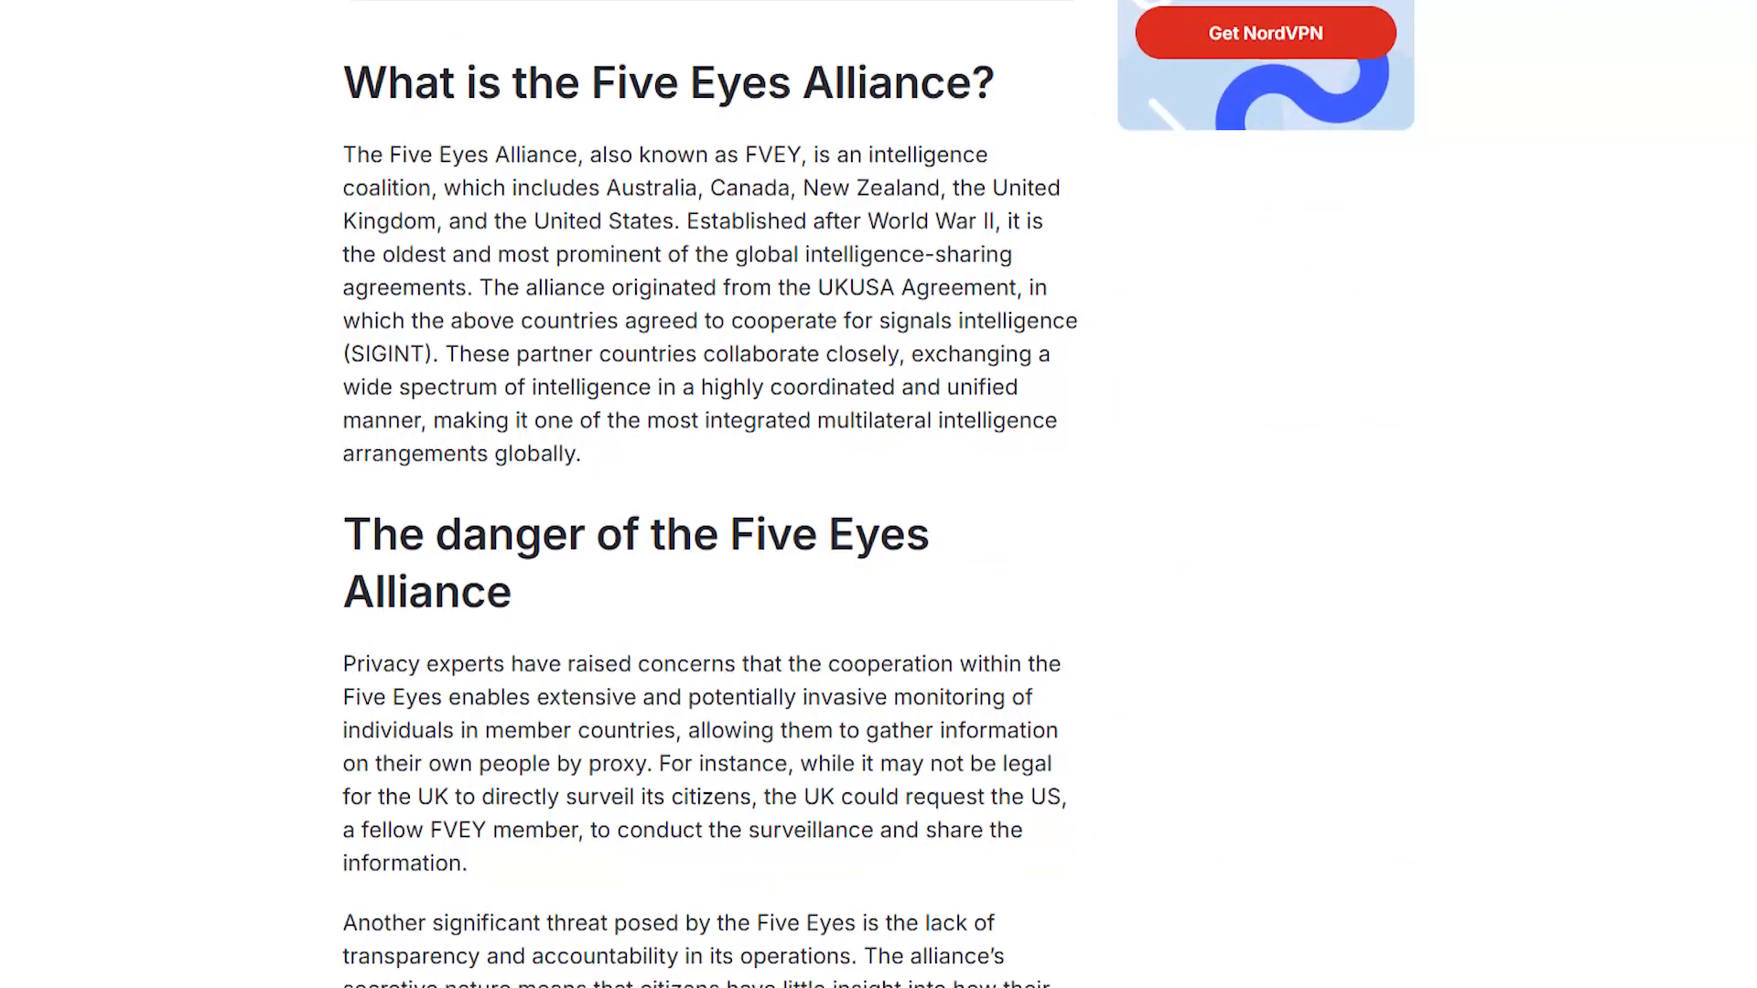
pyautogui.scroll(-3)
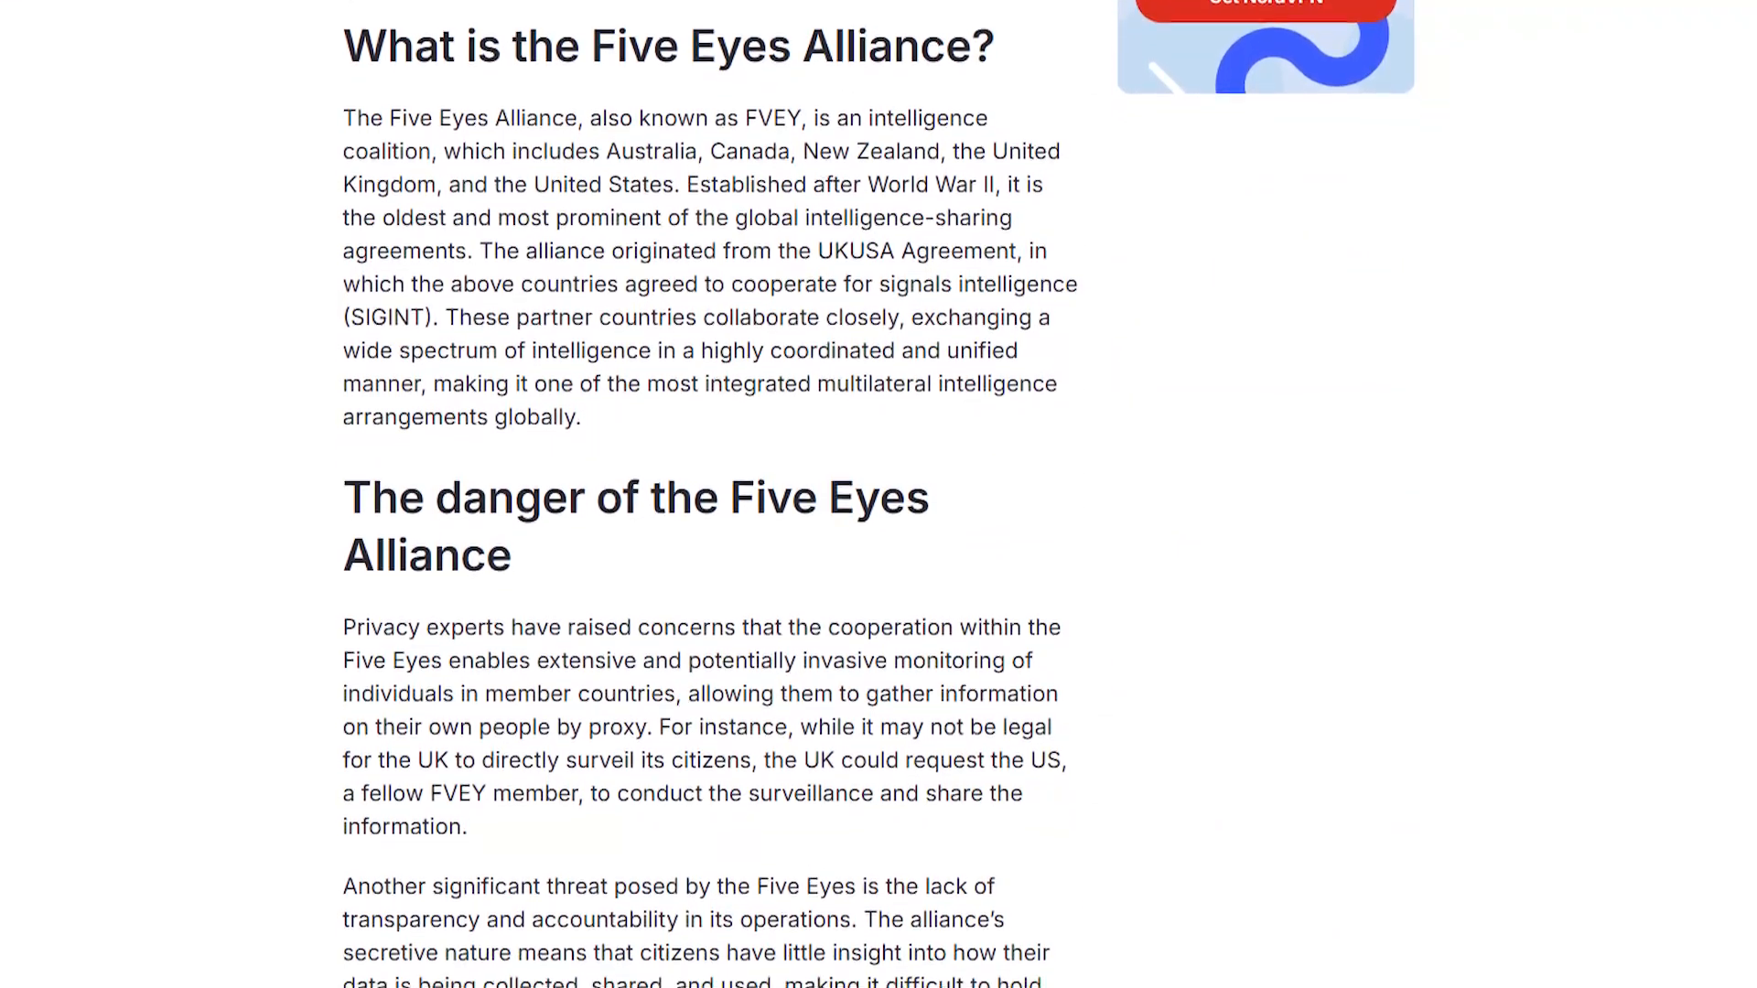
pyautogui.scroll(-3)
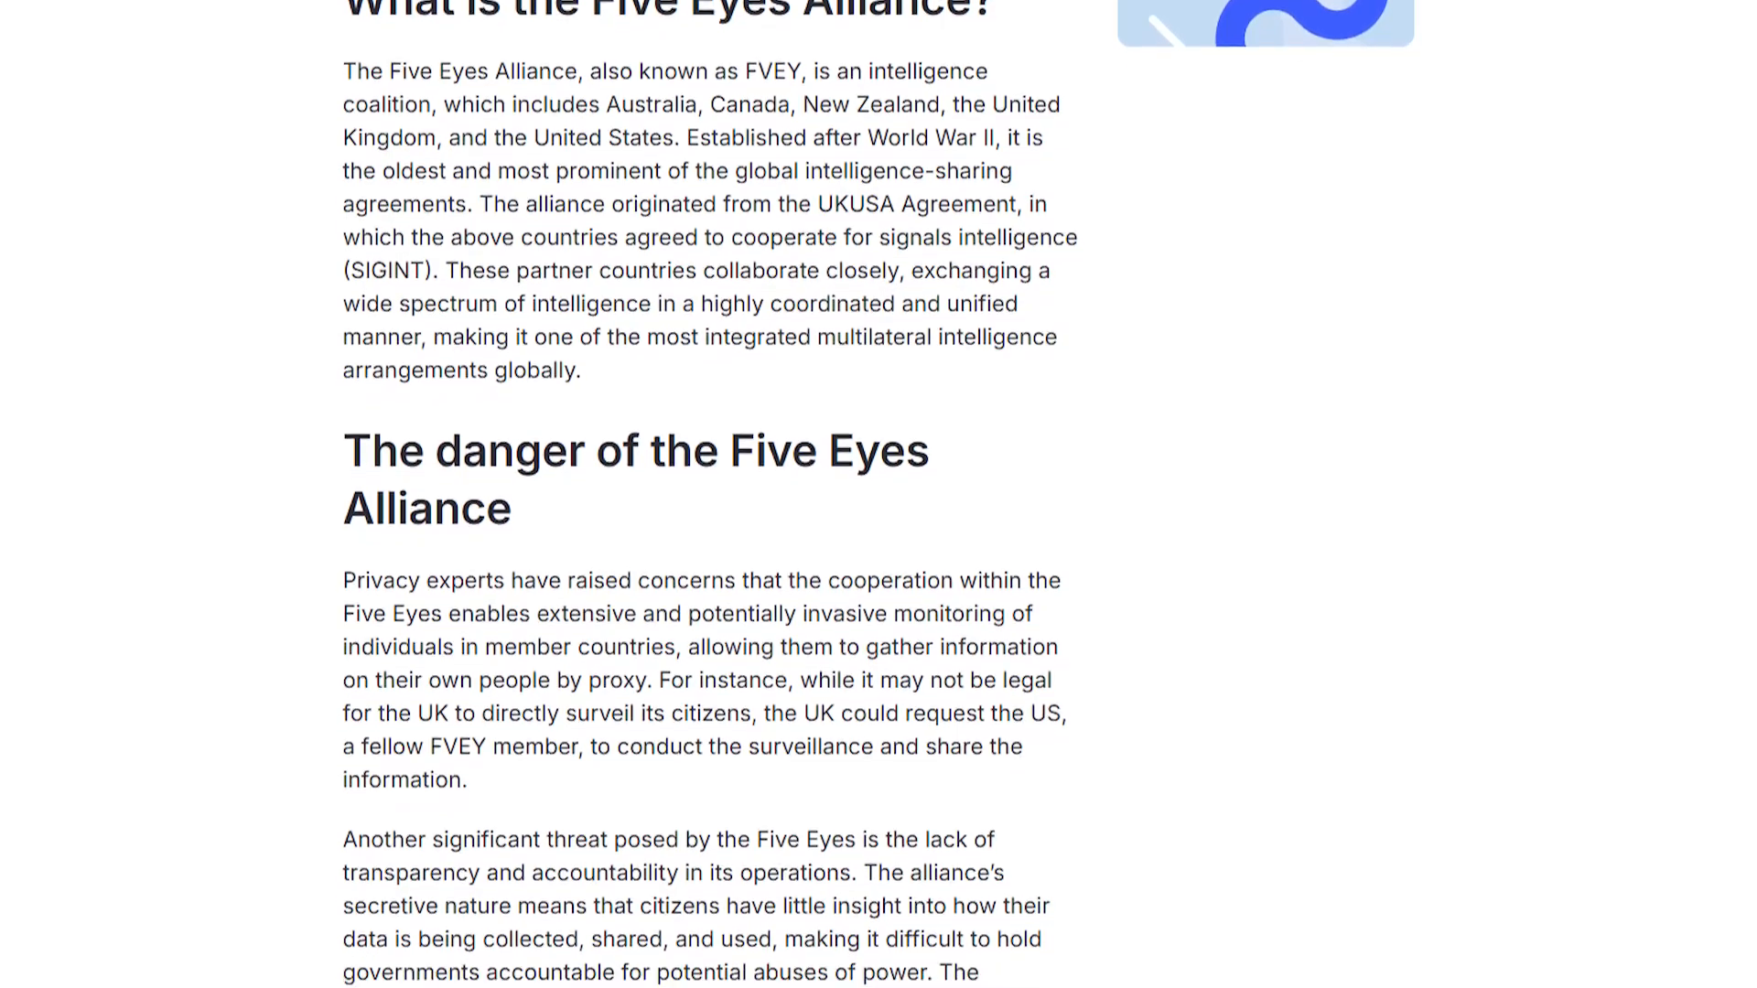
pyautogui.scroll(-3)
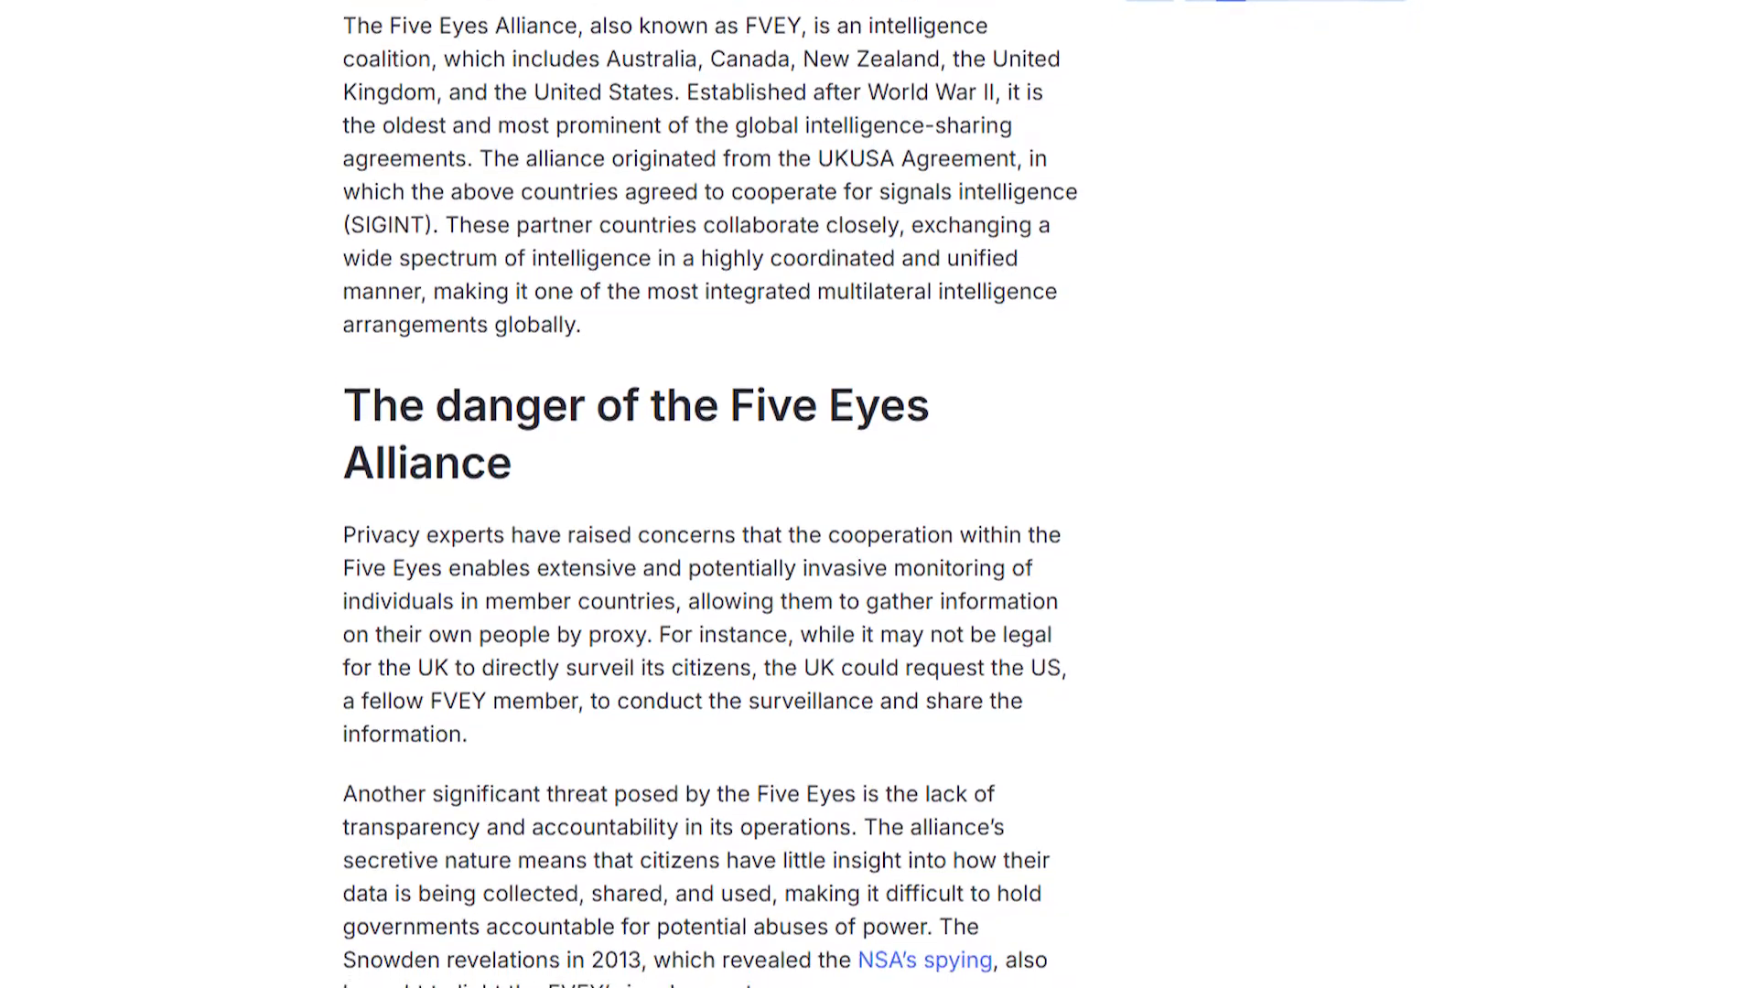
pyautogui.scroll(-3)
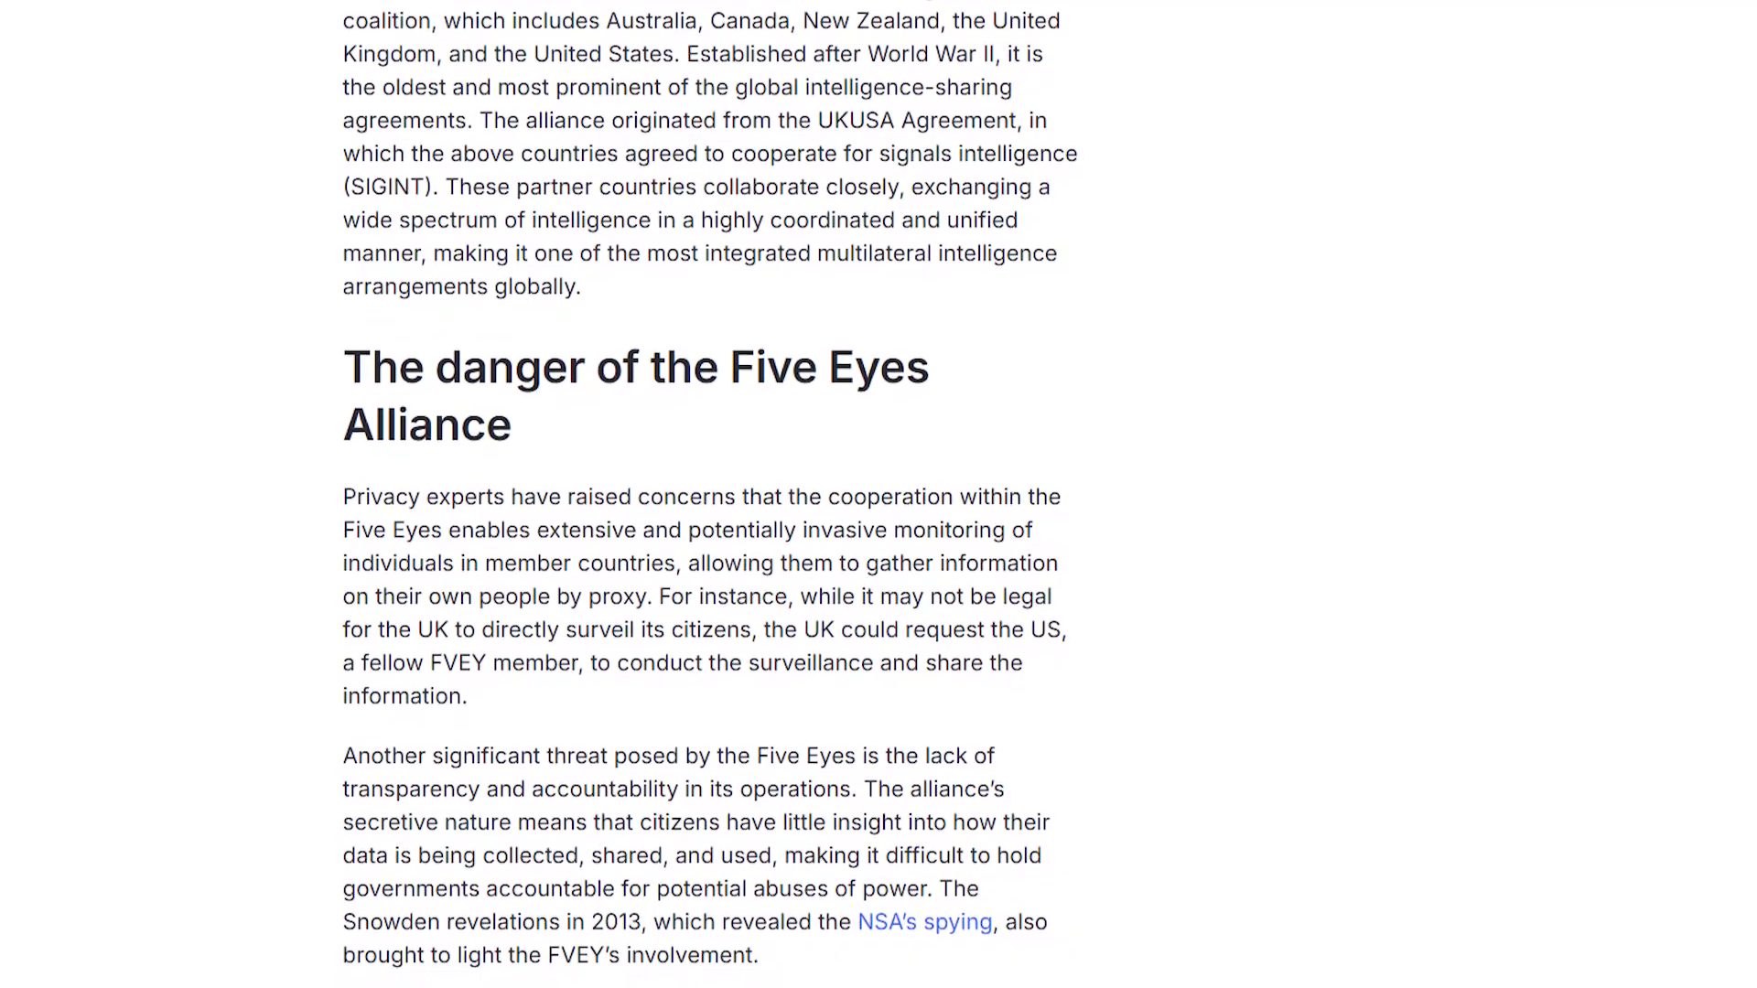